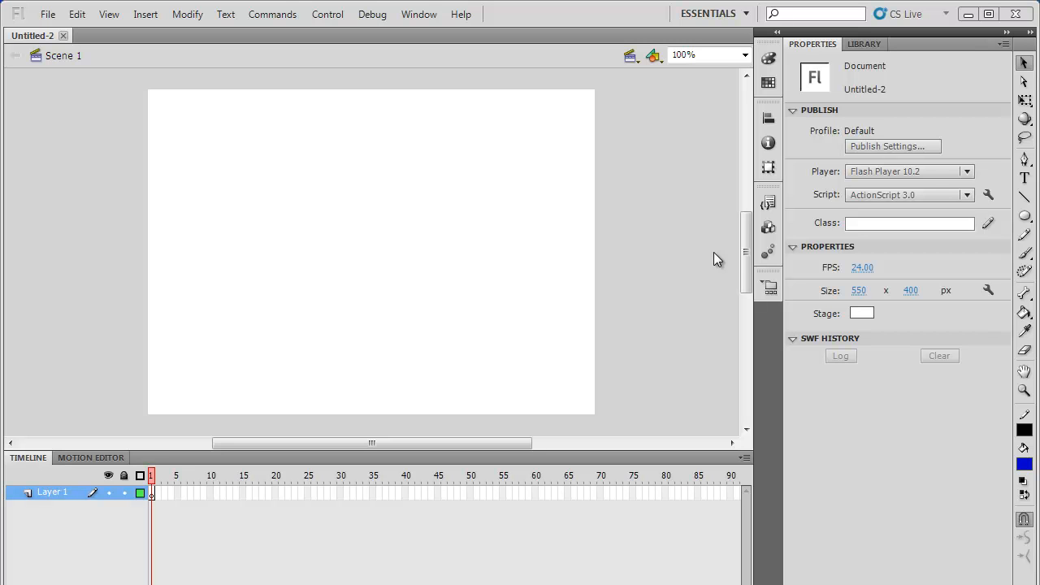
mouse_move(719, 260)
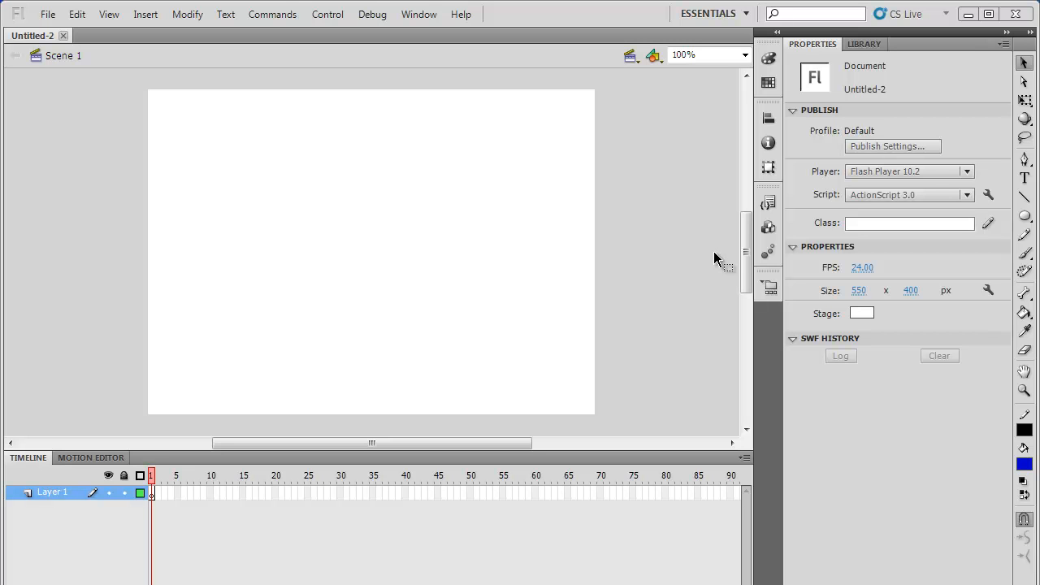
mouse_move(114, 78)
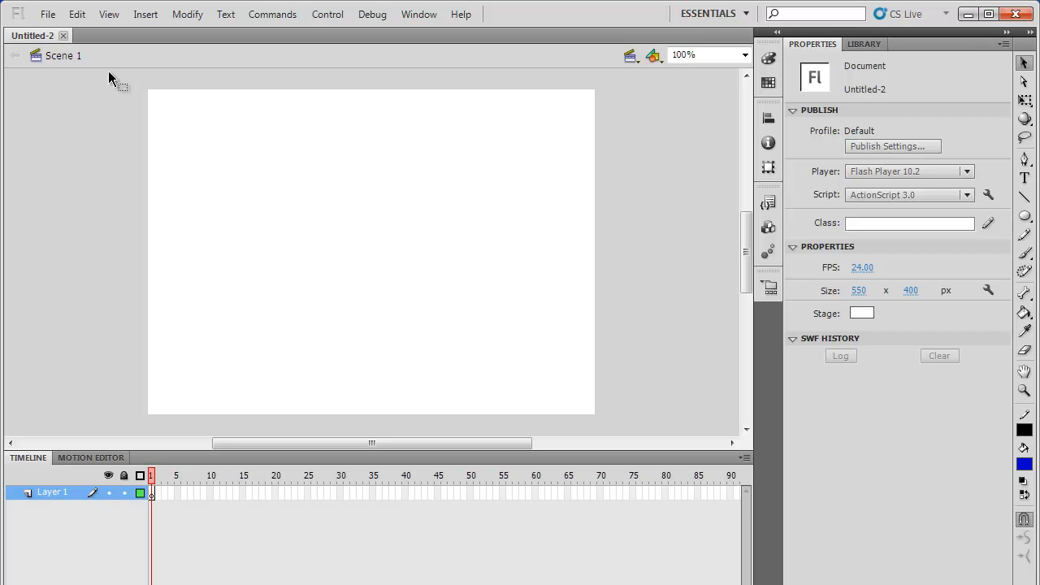
Step: Import the SWF animation to the stage so Layer 1 extends to frame 20
click(47, 13)
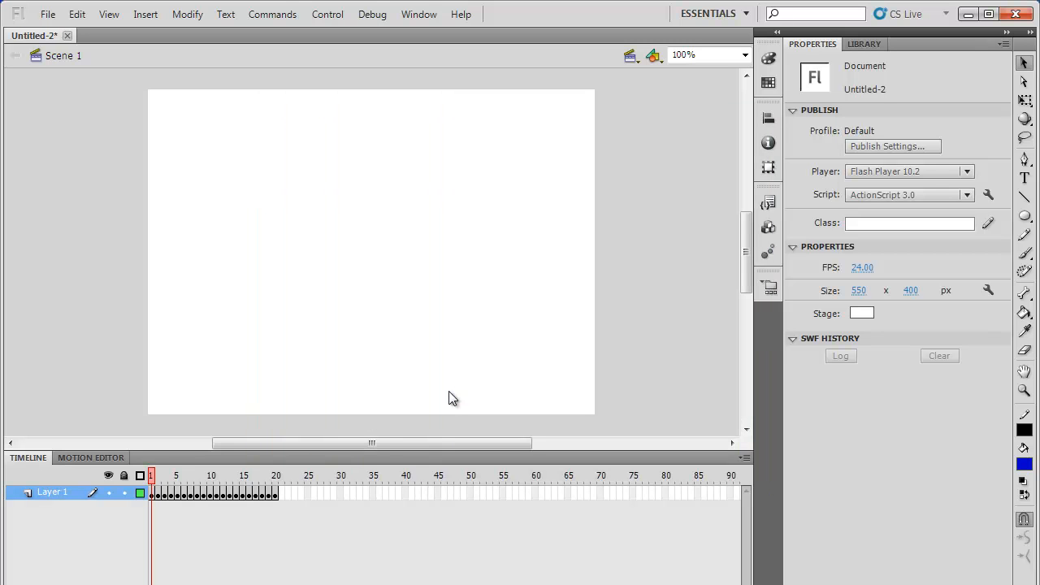
mouse_move(382, 424)
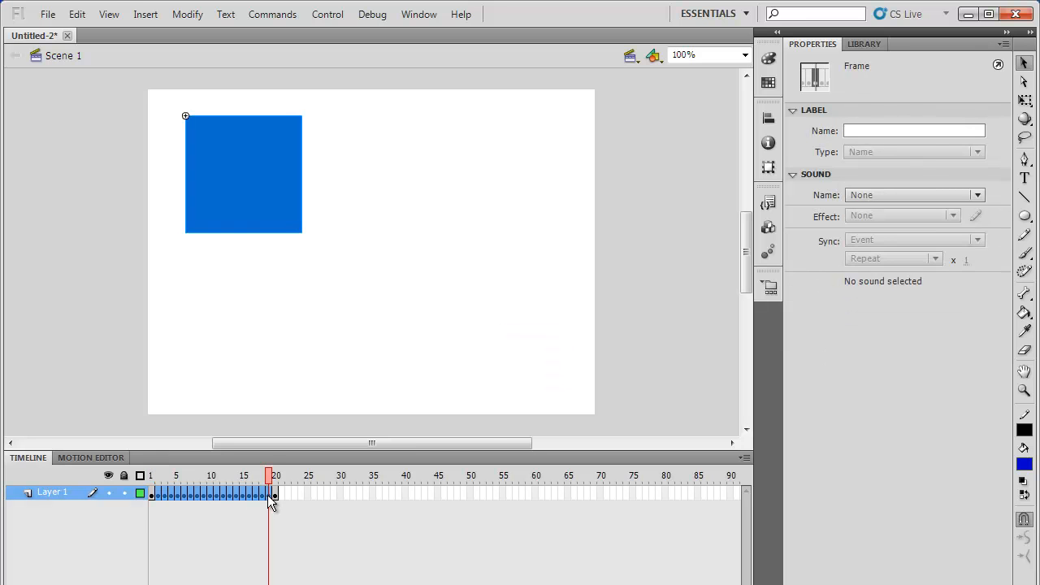
Step: Clear frames 1–20, keeping only the first and last keyframes with the square
right_click(270, 495)
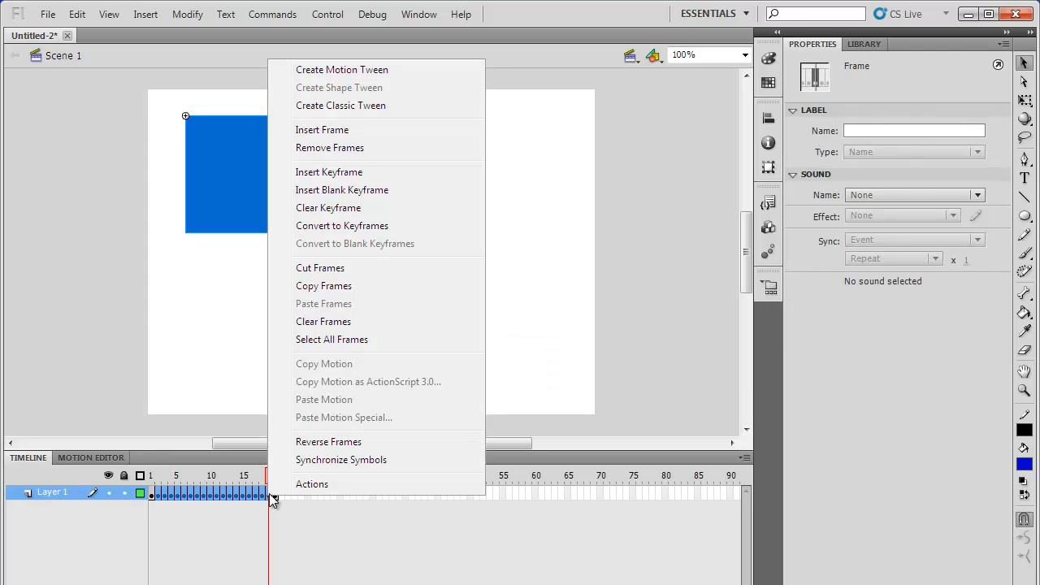
mouse_move(323, 322)
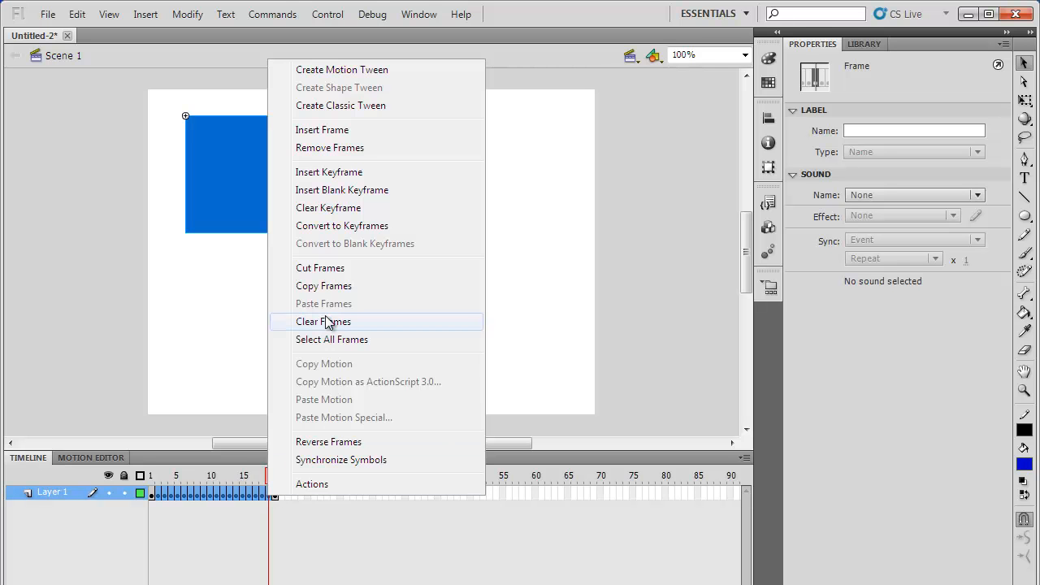
click(323, 322)
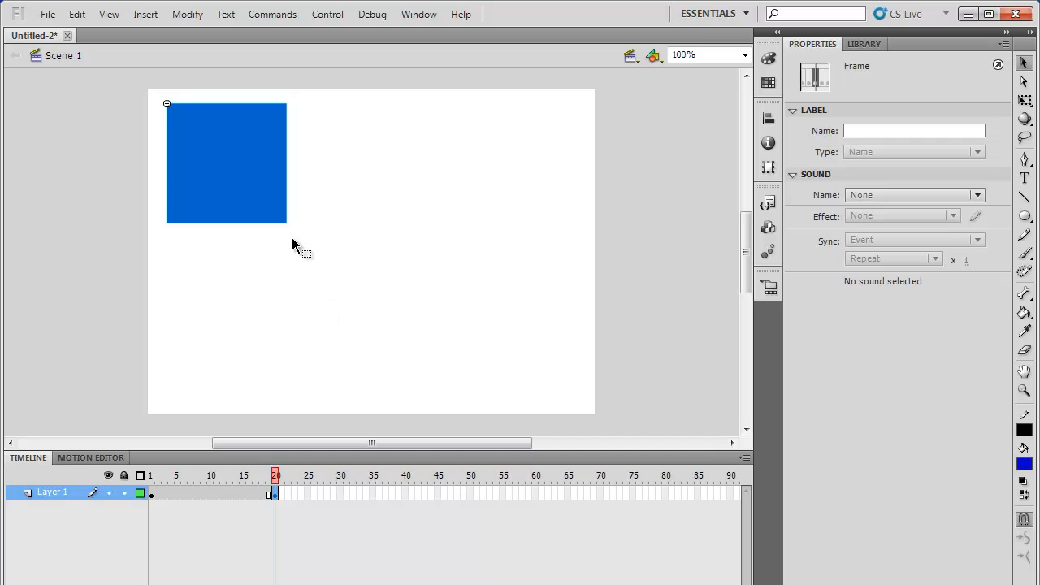
mouse_move(245, 166)
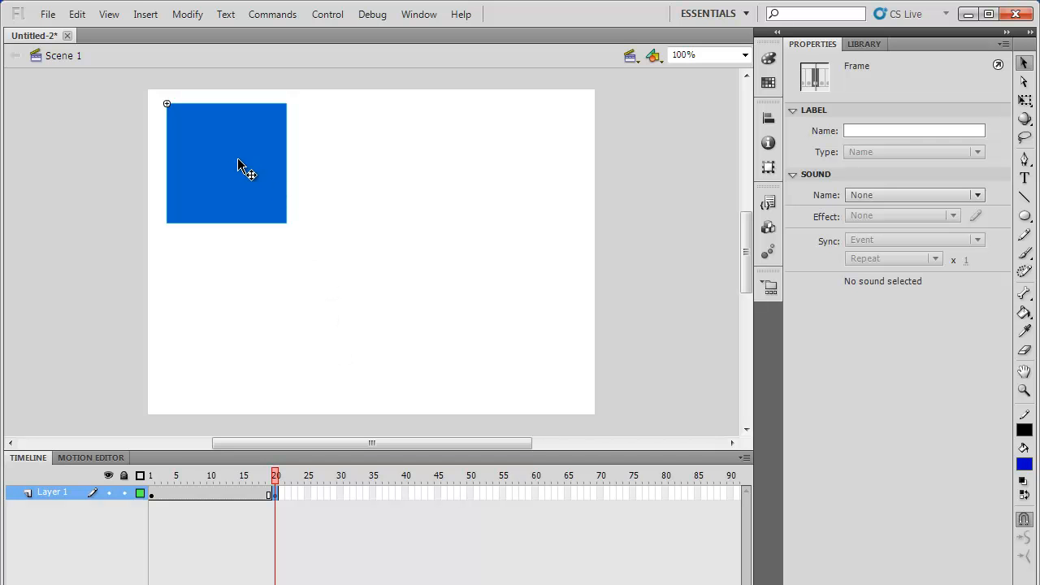
Step: Place the square near stage centre on frame 20 and offstage lower-right on frame 1
drag(244, 165, 317, 227)
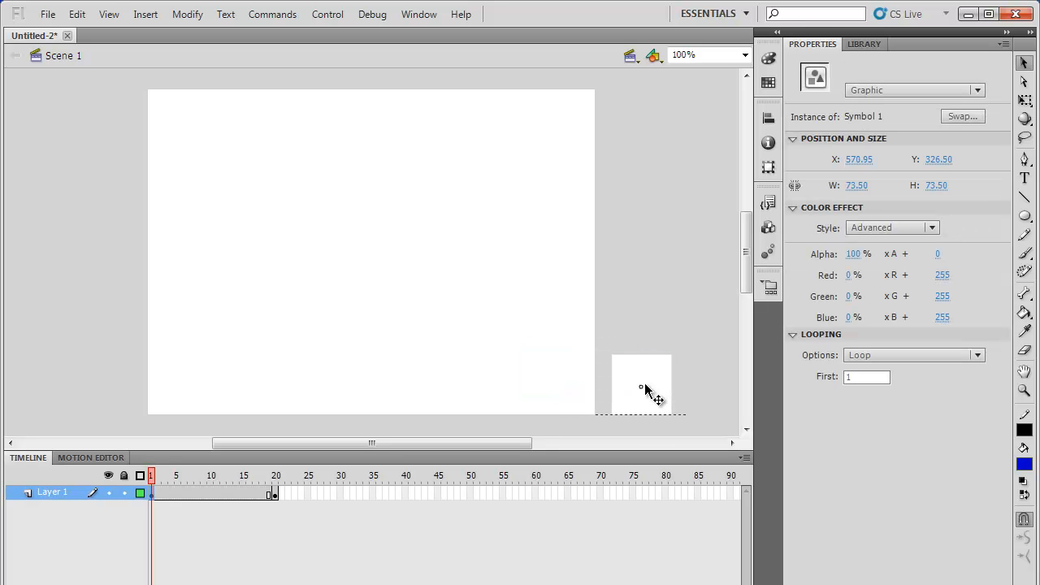
click(642, 387)
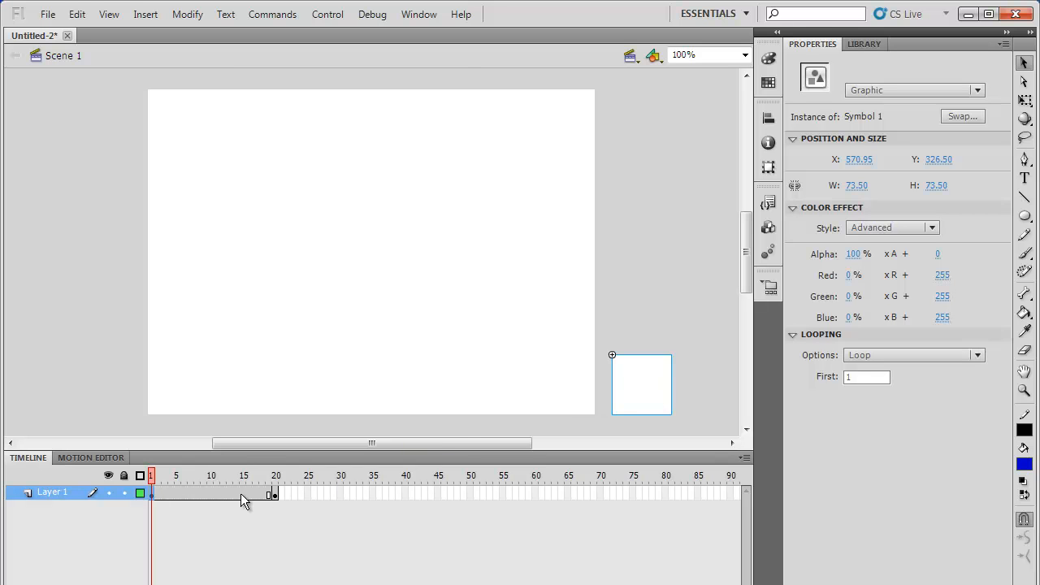
Step: Create a classic tween across frames 1–20 with Rotate set to CW
right_click(273, 494)
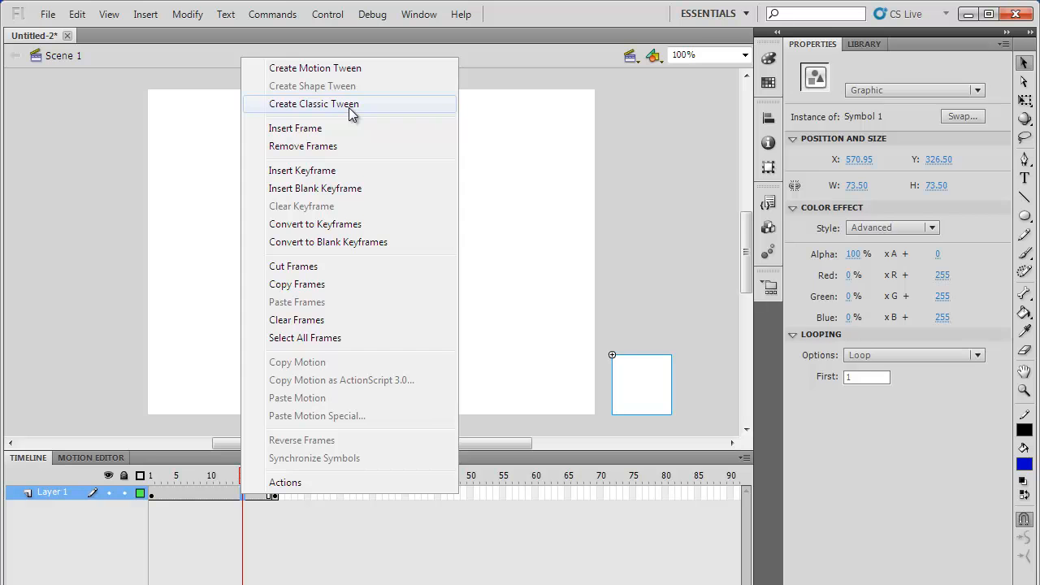
click(314, 104)
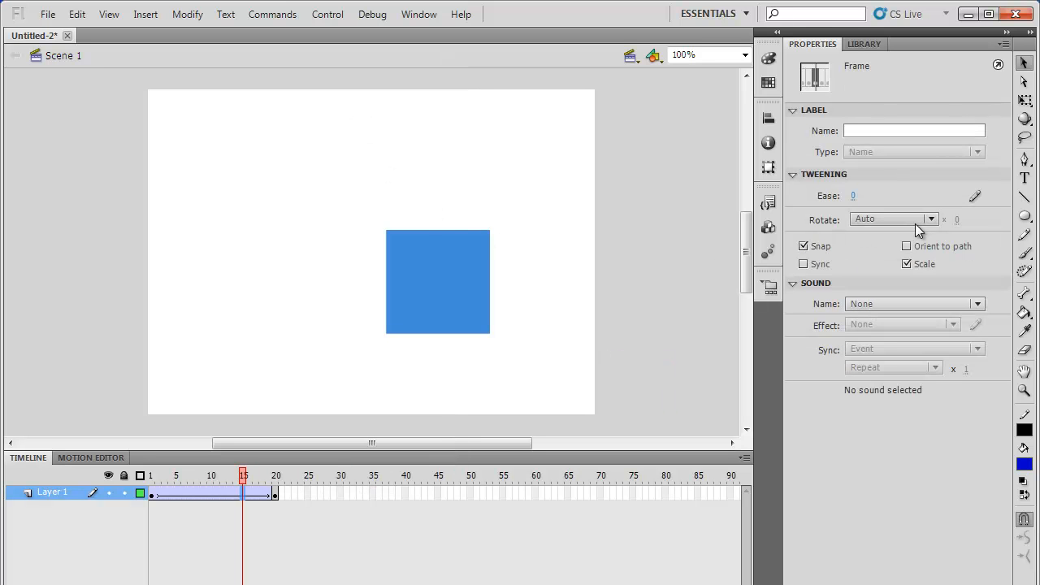
click(930, 217)
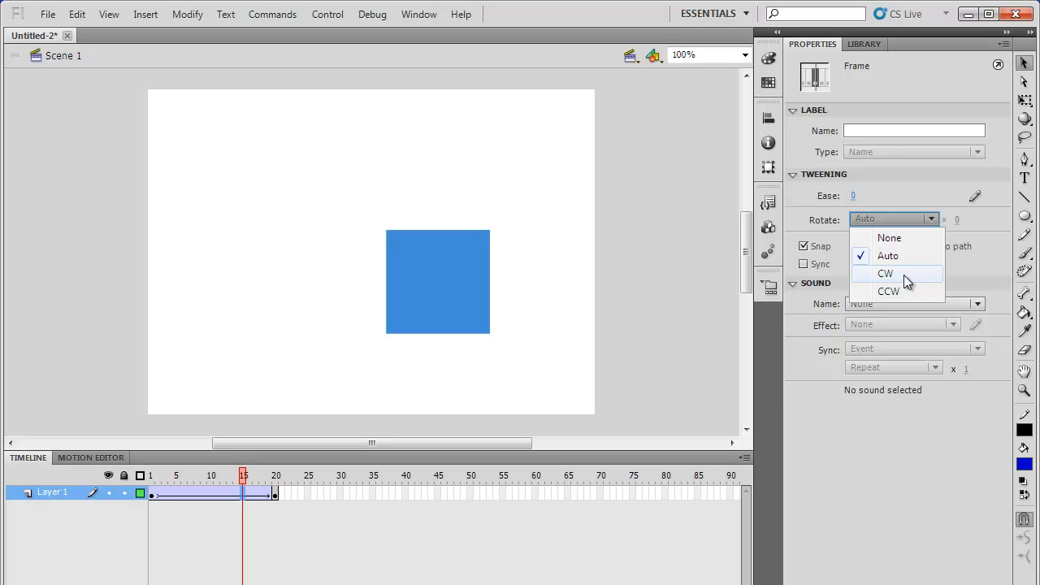
click(886, 273)
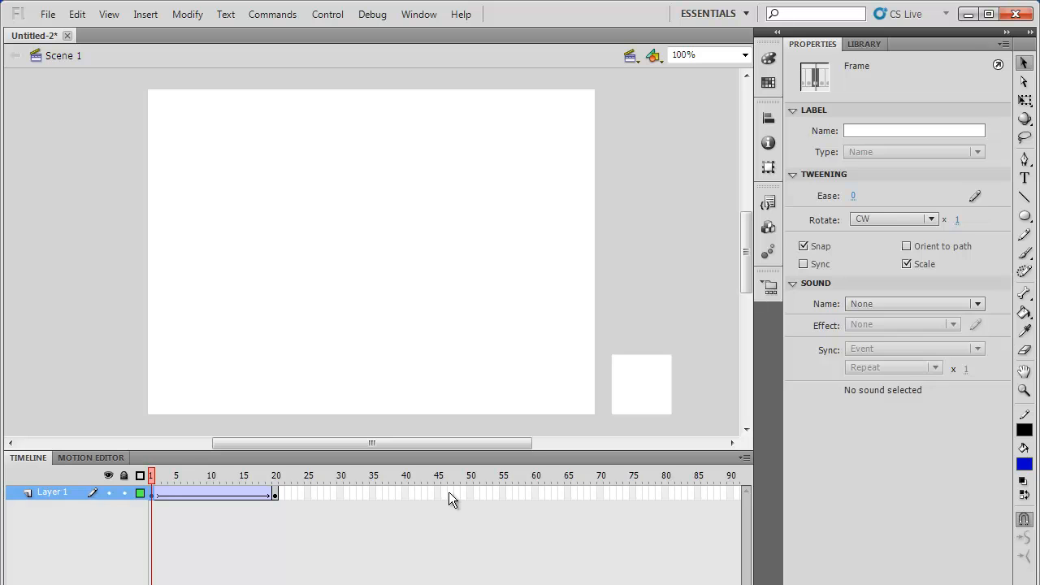
Step: Check the last frame, then Test Movie to watch the square spin in from lower right
click(277, 475)
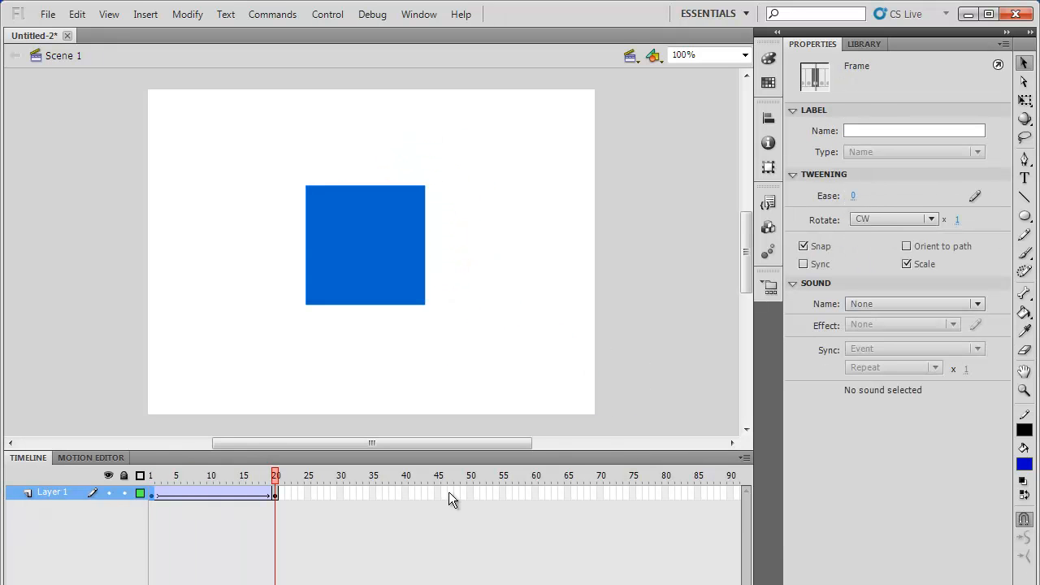
click(328, 13)
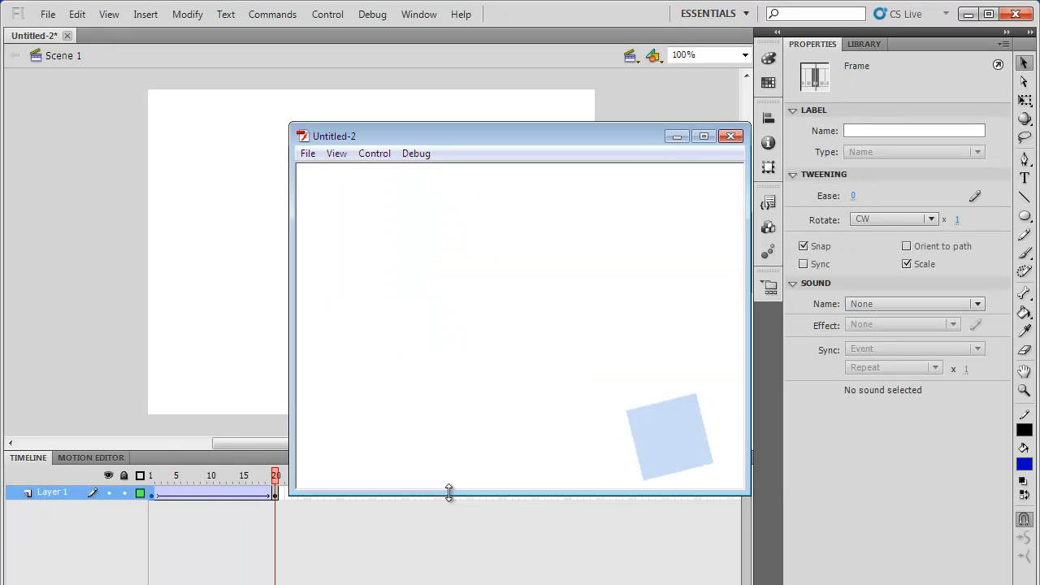